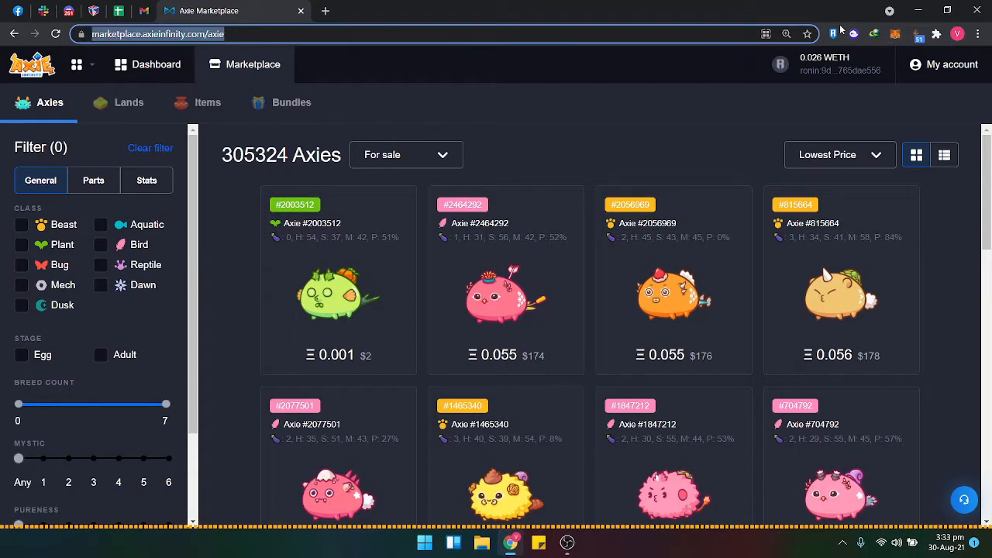
Step: Check the Ronin wallet accounts and keep Trezor #1 as the active account
{"action": "left_click", "coordinate": [834, 33]}
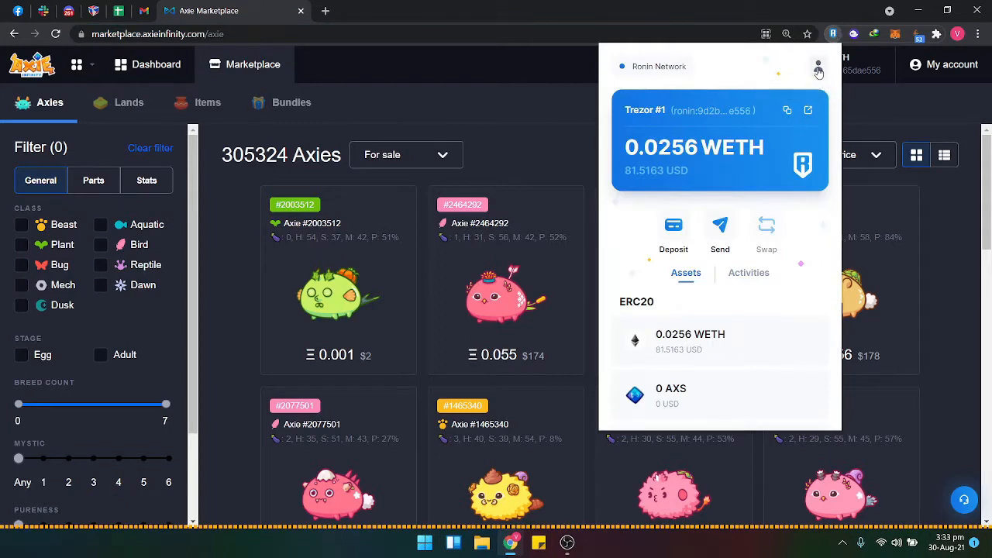
{"action": "left_click", "coordinate": [818, 66]}
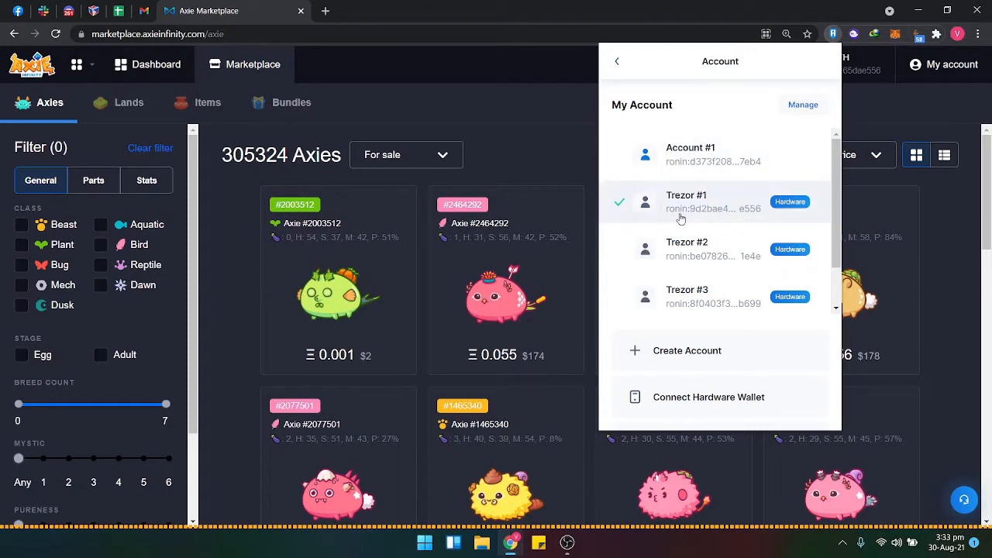
{"action": "left_click", "coordinate": [687, 201]}
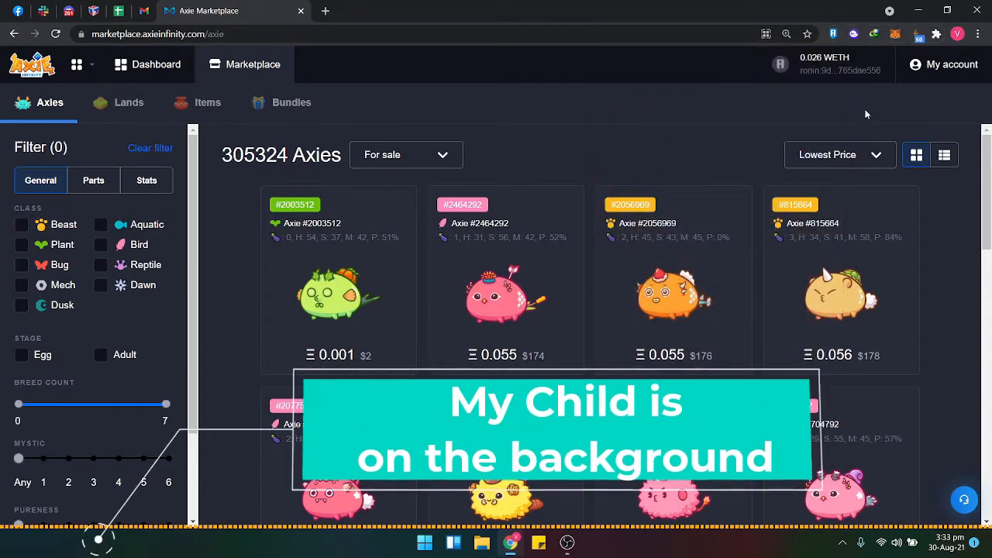
Step: Open High Damage Birdie from the account inventory and scroll through its details
{"action": "left_click", "coordinate": [944, 64]}
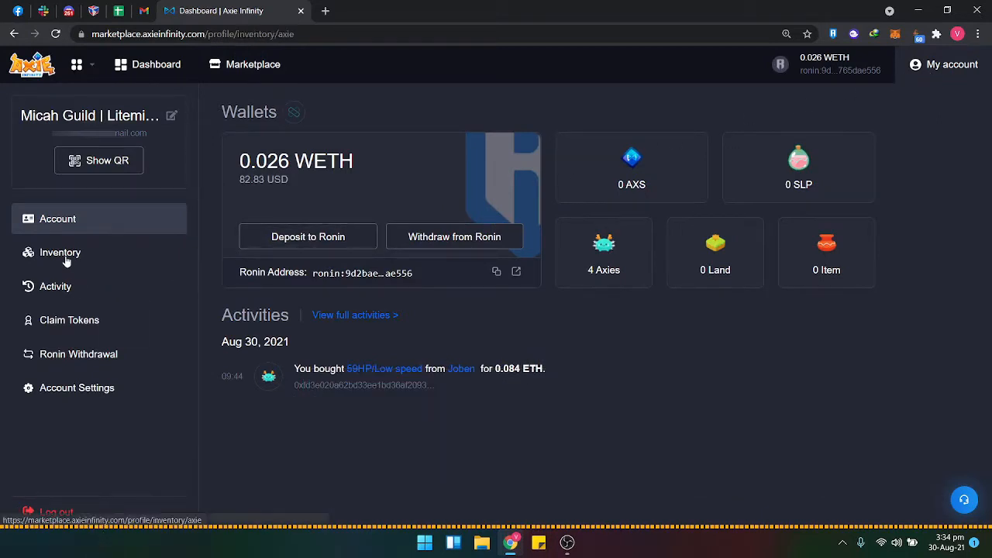
{"action": "left_click", "coordinate": [60, 252]}
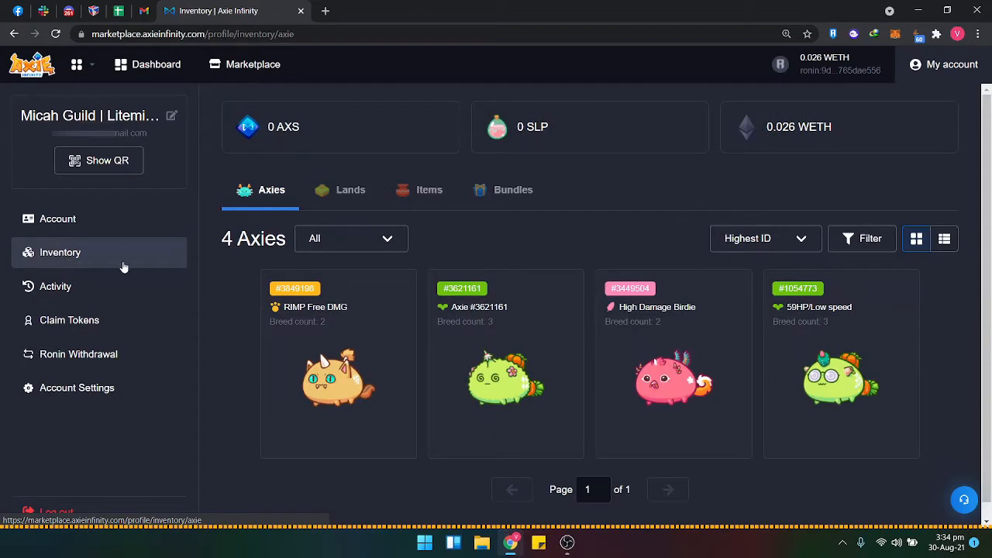
{"action": "mouse_move", "coordinate": [667, 388]}
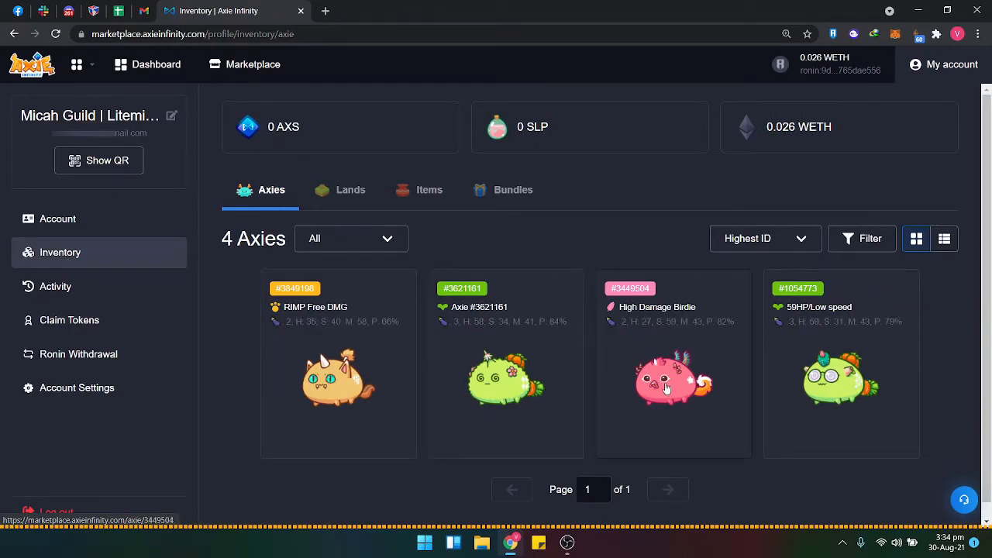
{"action": "left_click", "coordinate": [673, 380]}
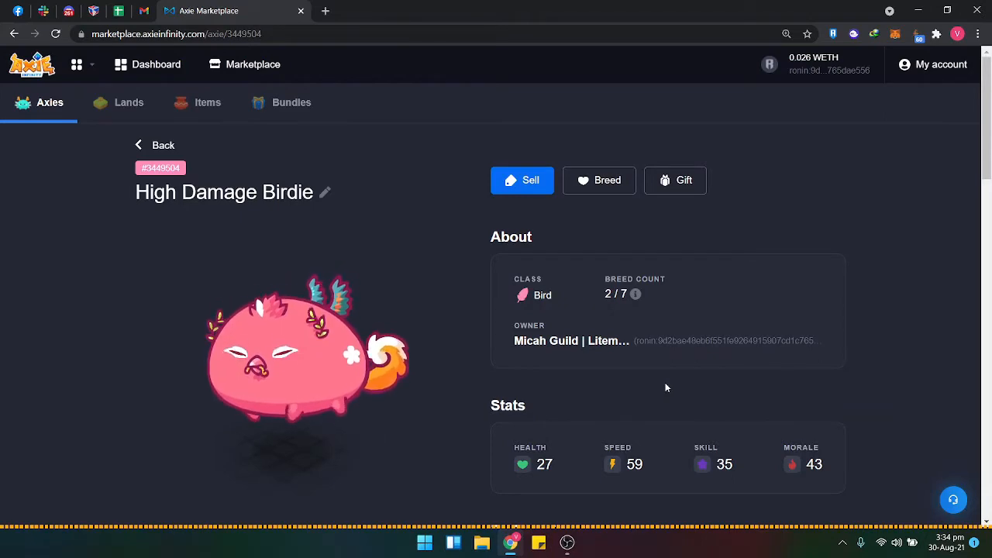
{"action": "scroll", "scroll_direction": "down", "scroll_amount": 3}
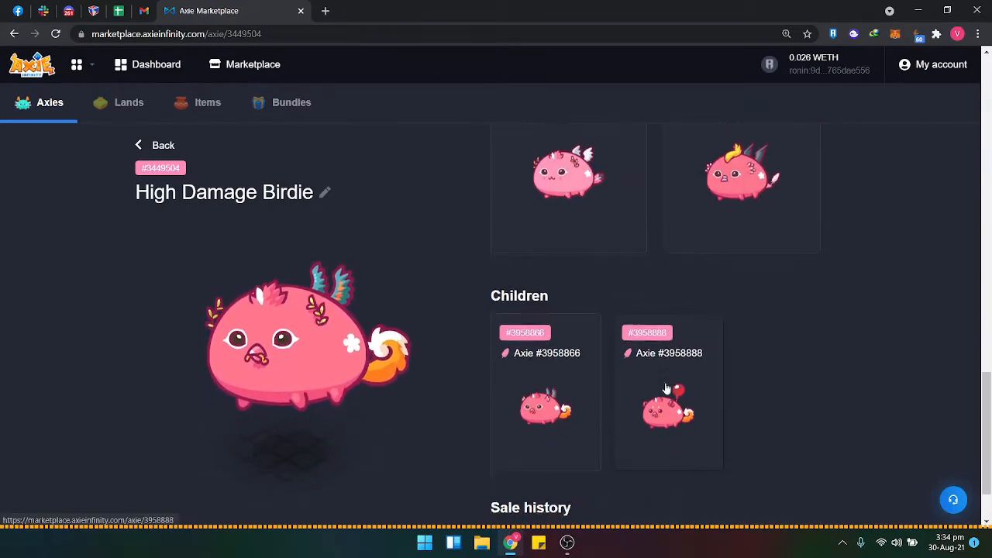
{"action": "scroll", "scroll_direction": "down", "scroll_amount": 3}
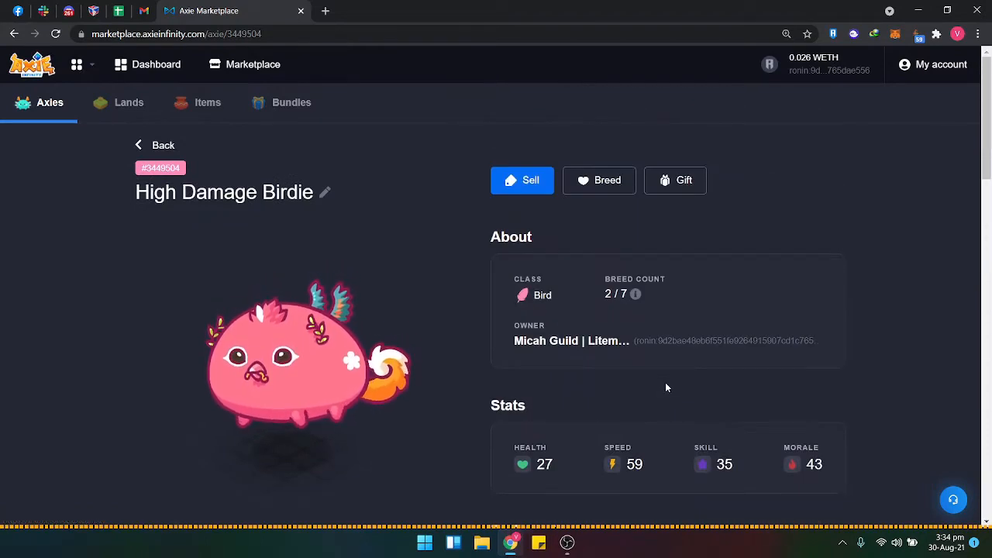
Step: Draft a fixed-price sale of High Damage Birdie at 0.1198, accepting the level reset
{"action": "left_click", "coordinate": [522, 180]}
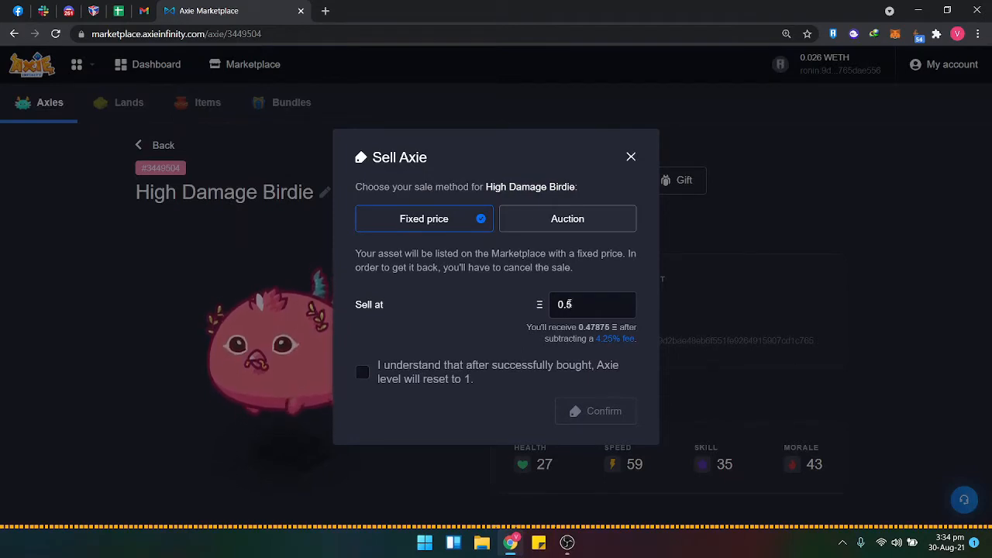
{"action": "left_click", "coordinate": [592, 304]}
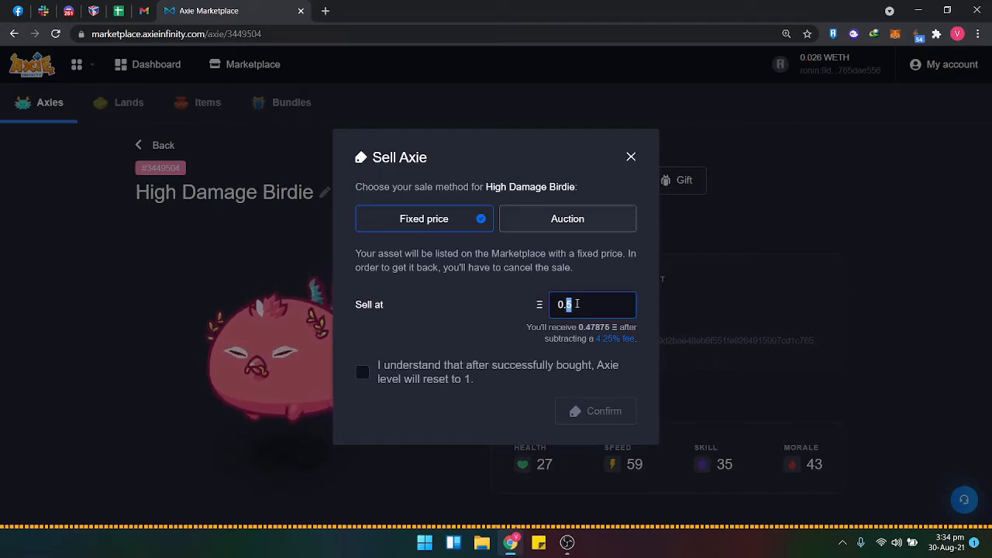
{"action": "type", "text": "0.119"}
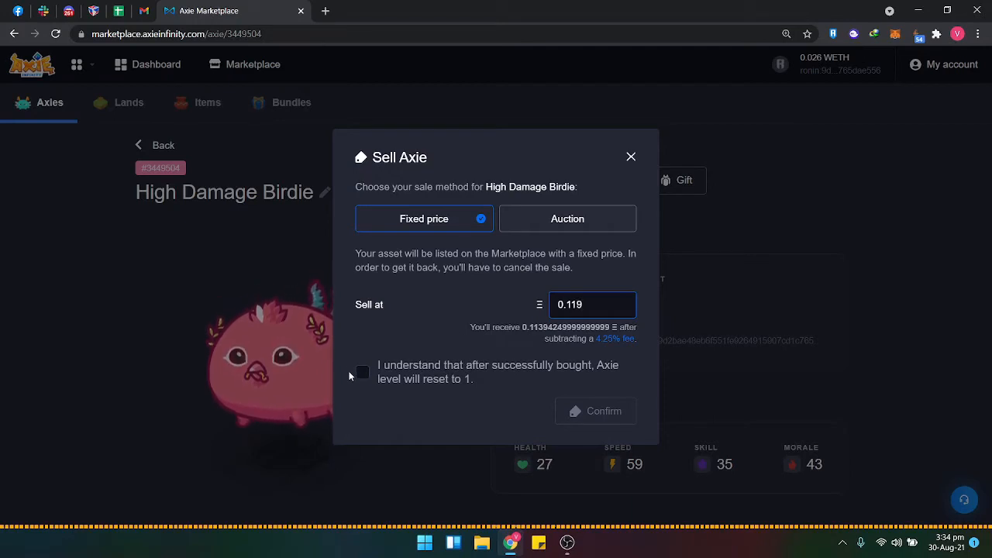
{"action": "left_click", "coordinate": [362, 373]}
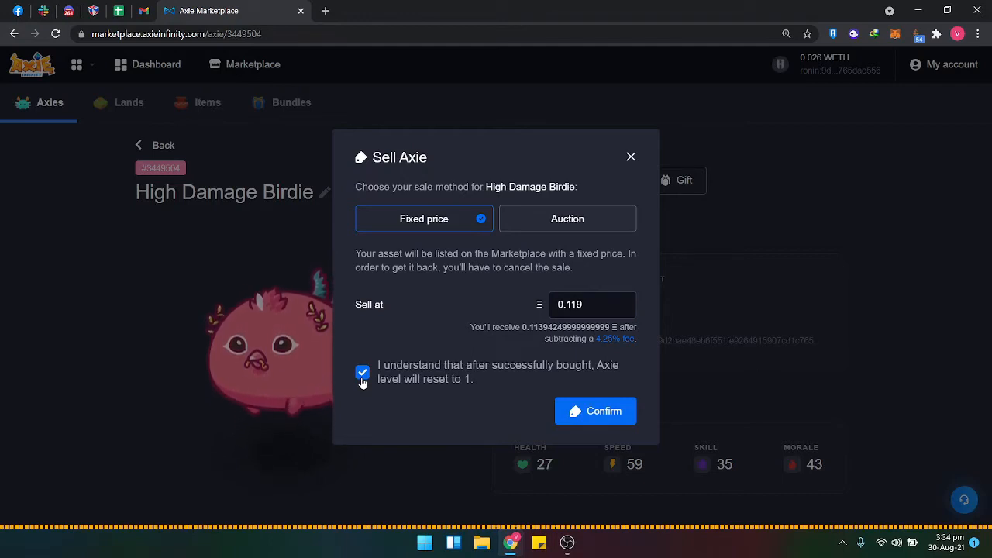
{"action": "left_click", "coordinate": [592, 303]}
{"action": "type", "text": "8"}
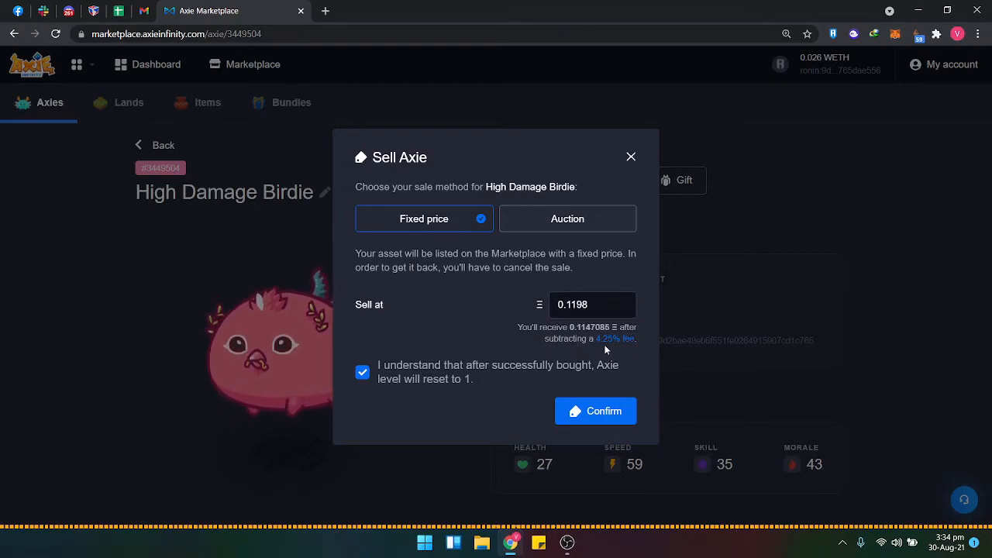
{"action": "mouse_move", "coordinate": [434, 370]}
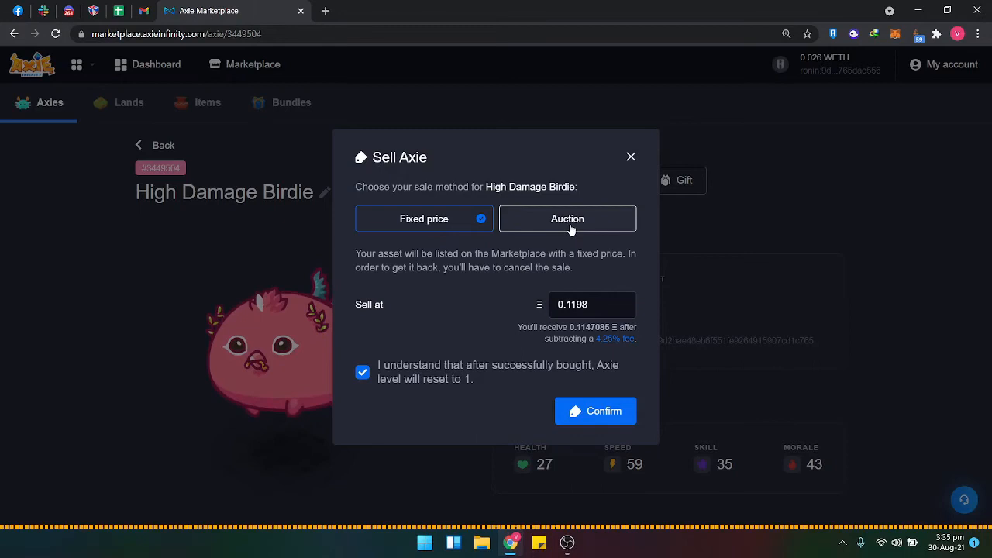
Step: Switch to a one-day auction with start price 0.13 and confirm the listing
{"action": "left_click", "coordinate": [566, 218]}
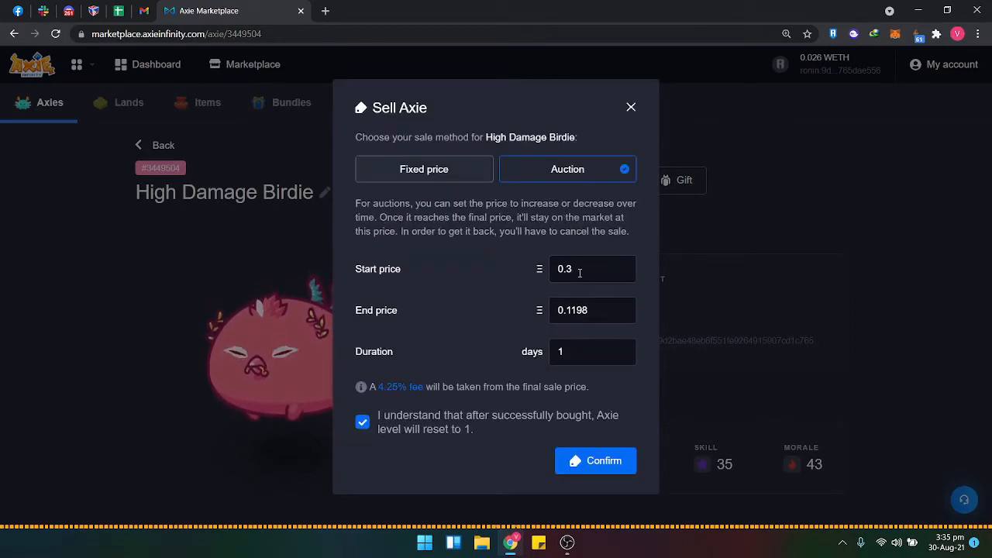
{"action": "left_click", "coordinate": [592, 269]}
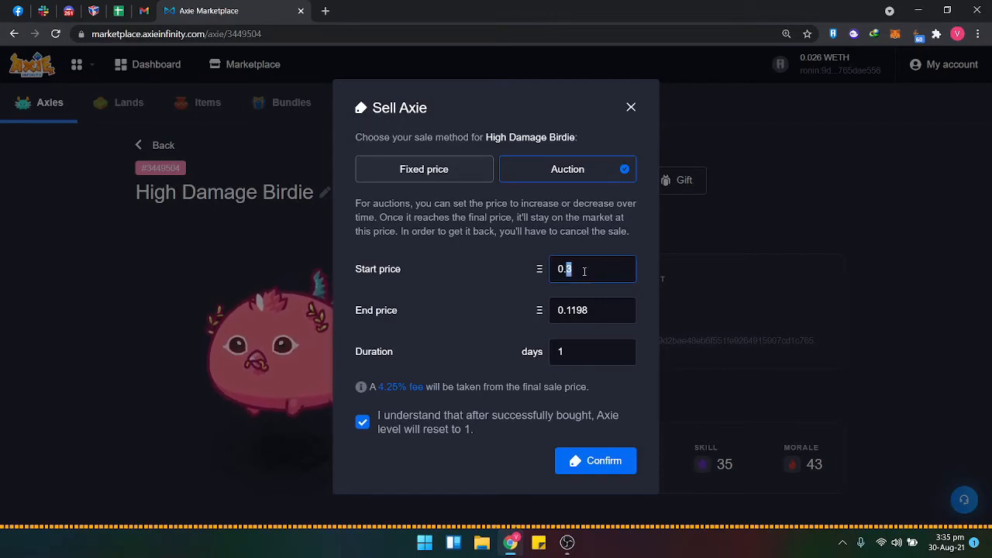
{"action": "type", "text": "0.13"}
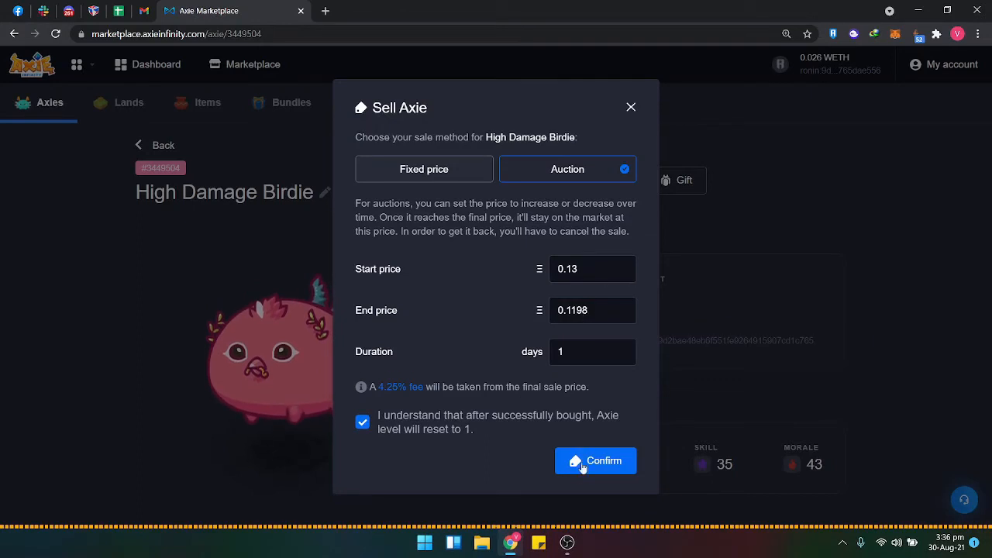
{"action": "left_click", "coordinate": [595, 461]}
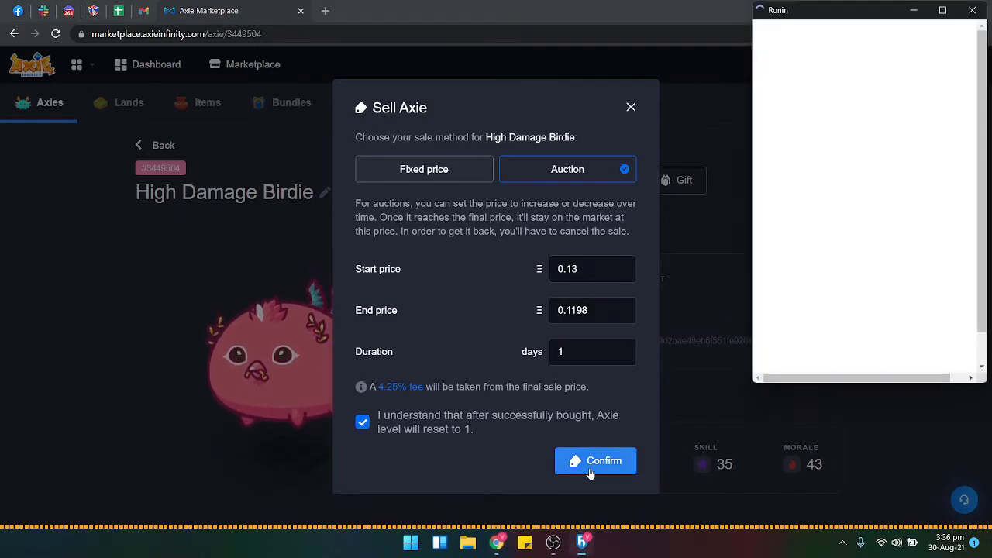
Step: Approve the zero-fee Marketplace Contract listing transaction in the Ronin Wallet popup
{"action": "left_click", "coordinate": [596, 460]}
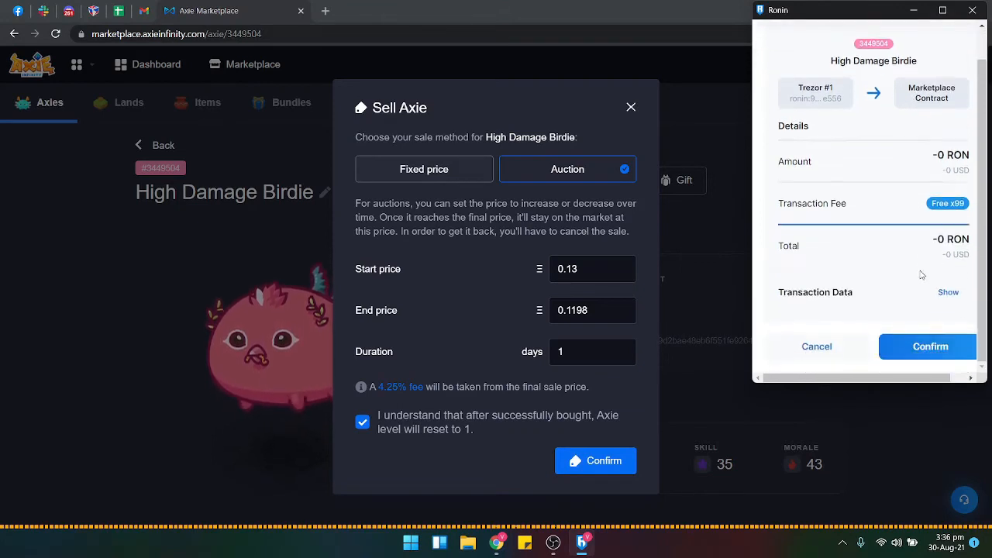
{"action": "left_click", "coordinate": [930, 346]}
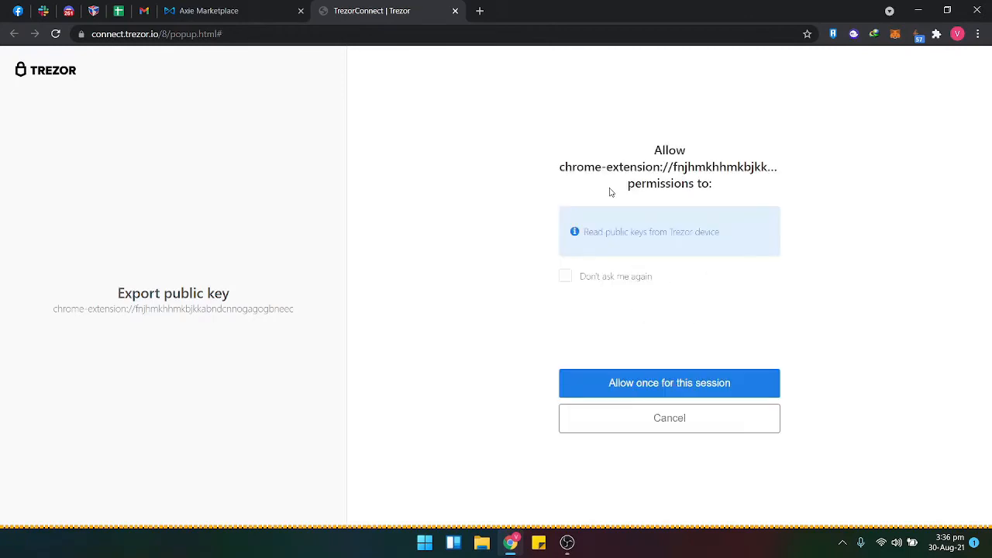
Step: Allow Trezor public key export with a blank passphrase, then allow transaction signing
{"action": "left_click", "coordinate": [669, 383]}
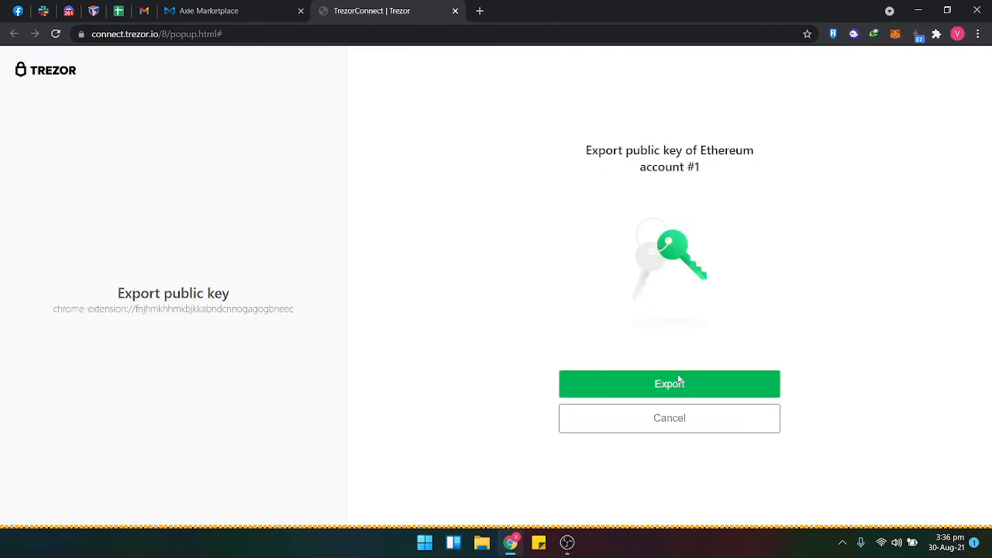
{"action": "left_click", "coordinate": [669, 384]}
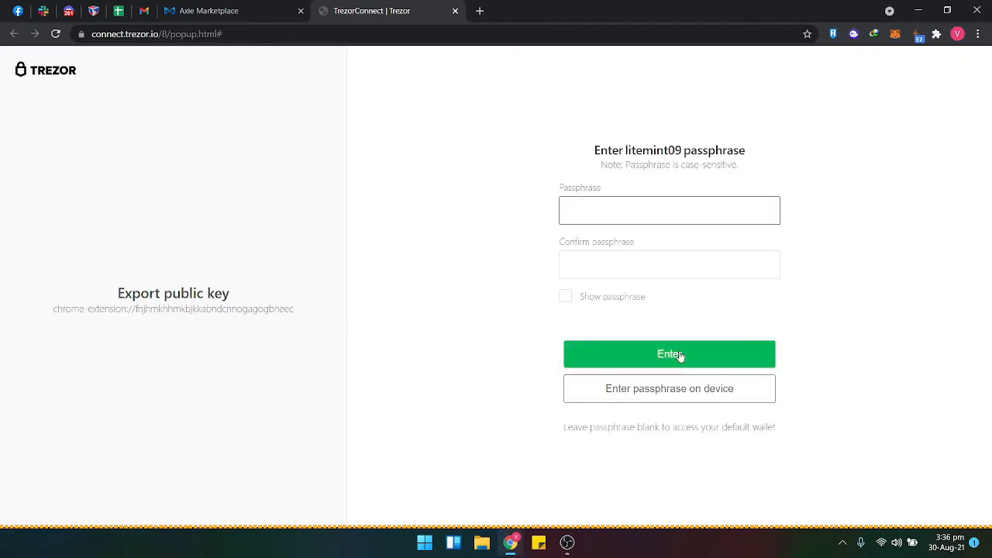
{"action": "left_click", "coordinate": [669, 354]}
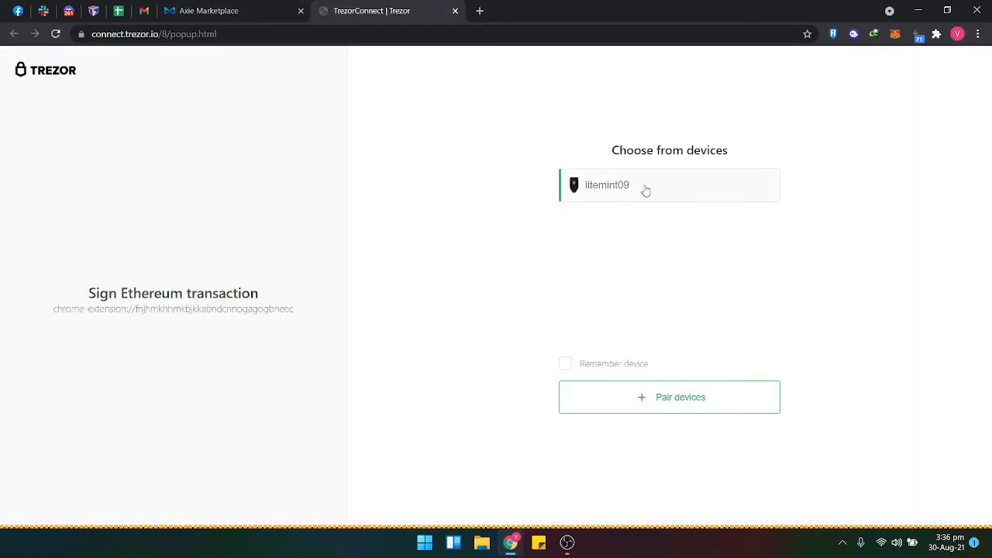
{"action": "left_click", "coordinate": [669, 184]}
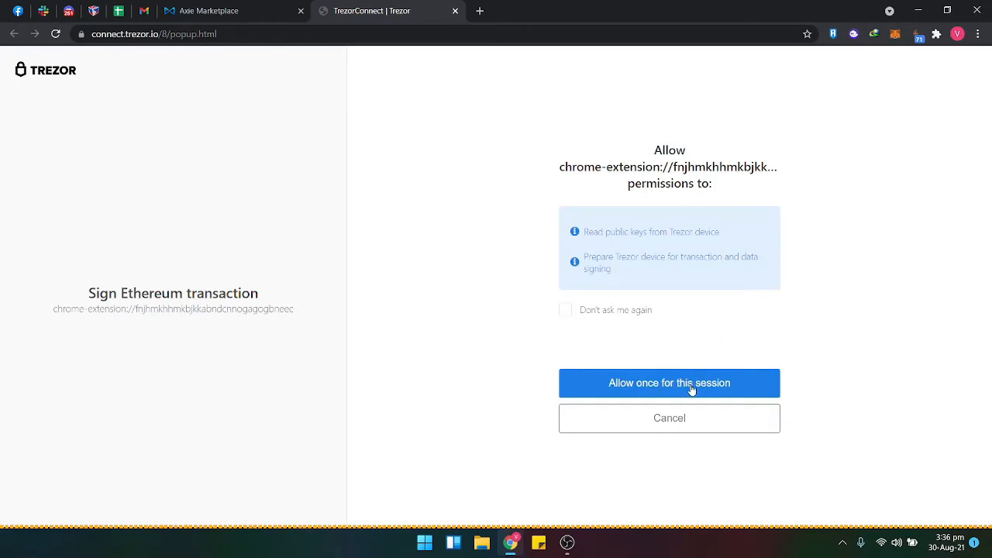
{"action": "left_click", "coordinate": [669, 383]}
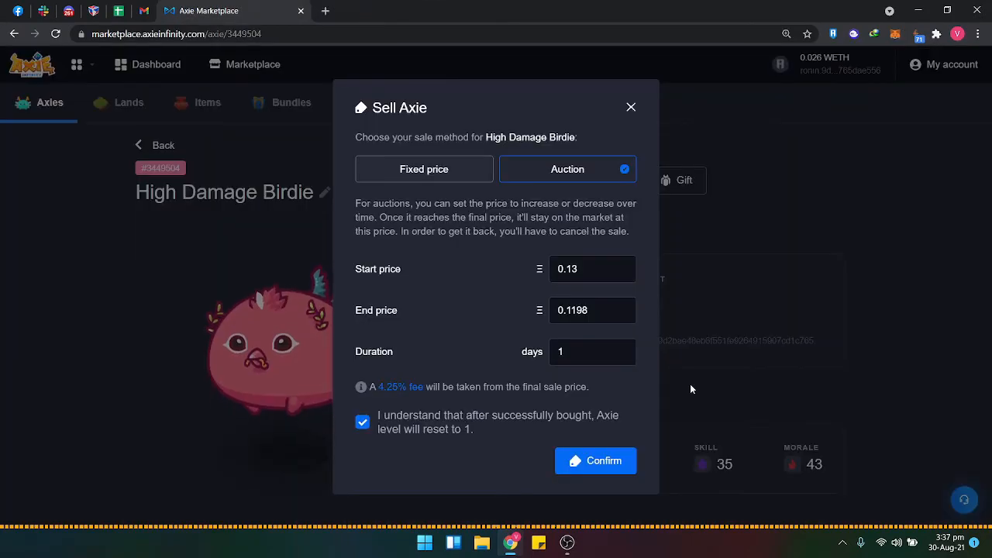
Step: Close the 'Transaction submitted successfully' message and scroll High Damage Birdie's page
{"action": "left_click", "coordinate": [596, 460]}
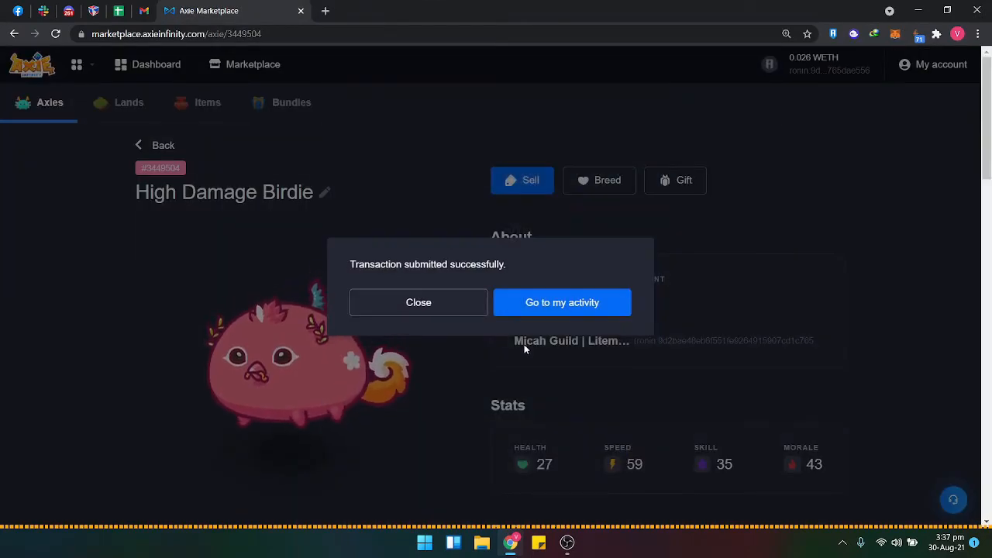
{"action": "left_click", "coordinate": [419, 302]}
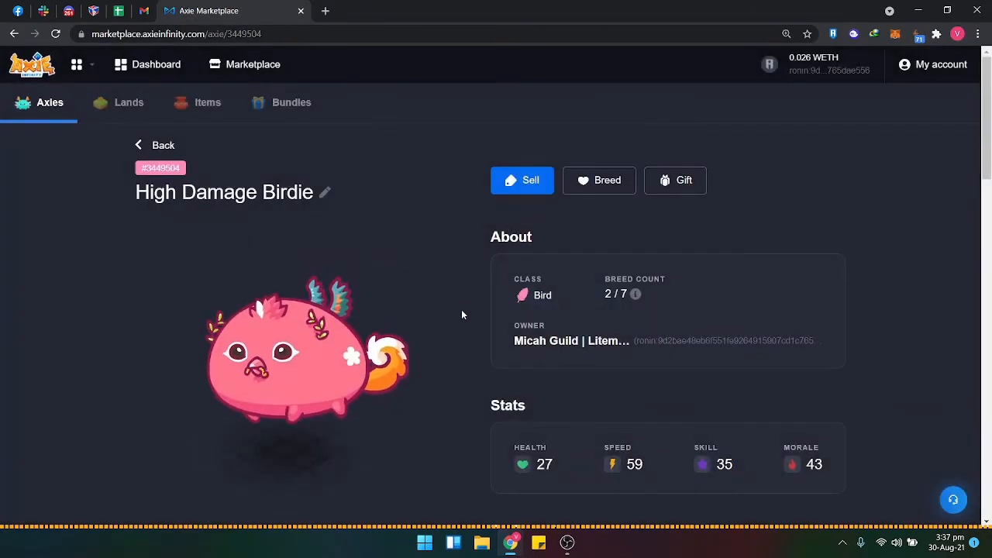
{"action": "scroll", "scroll_direction": "down", "scroll_amount": 3}
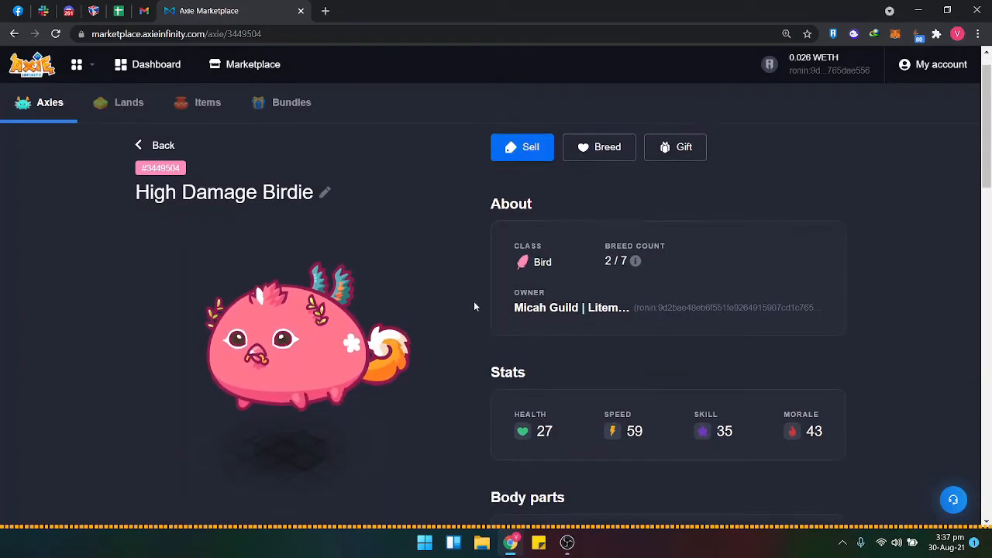
{"action": "left_click", "coordinate": [55, 33]}
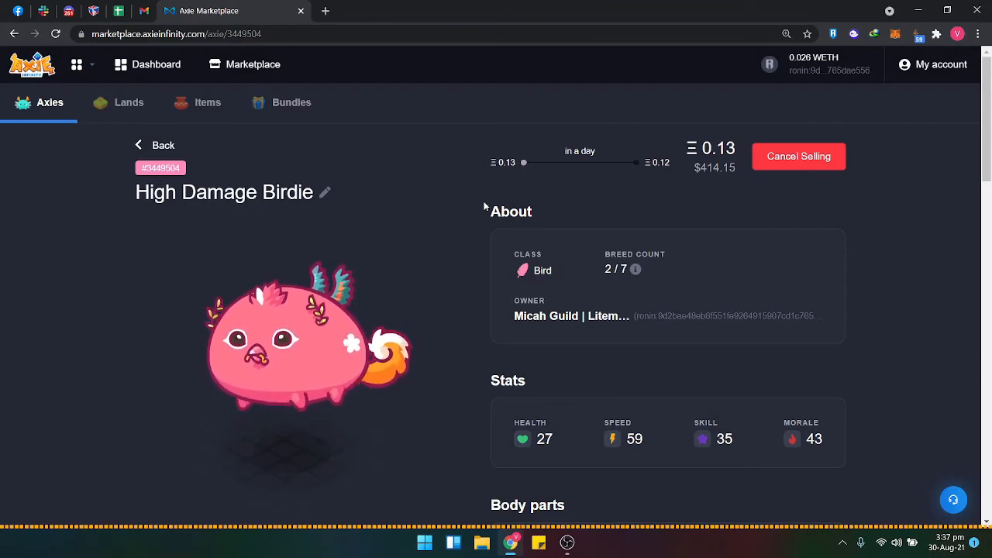
Step: Reload High Damage Birdie's page to show the 0.13–0.12 ETH auction and scroll to Body parts
{"action": "right_click", "coordinate": [473, 208]}
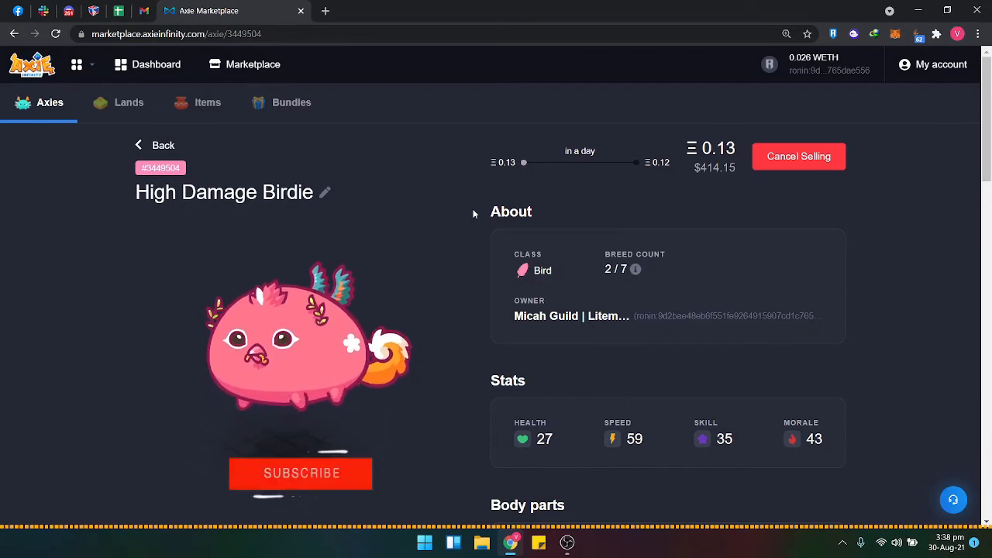
{"action": "scroll", "scroll_direction": "down", "scroll_amount": 3}
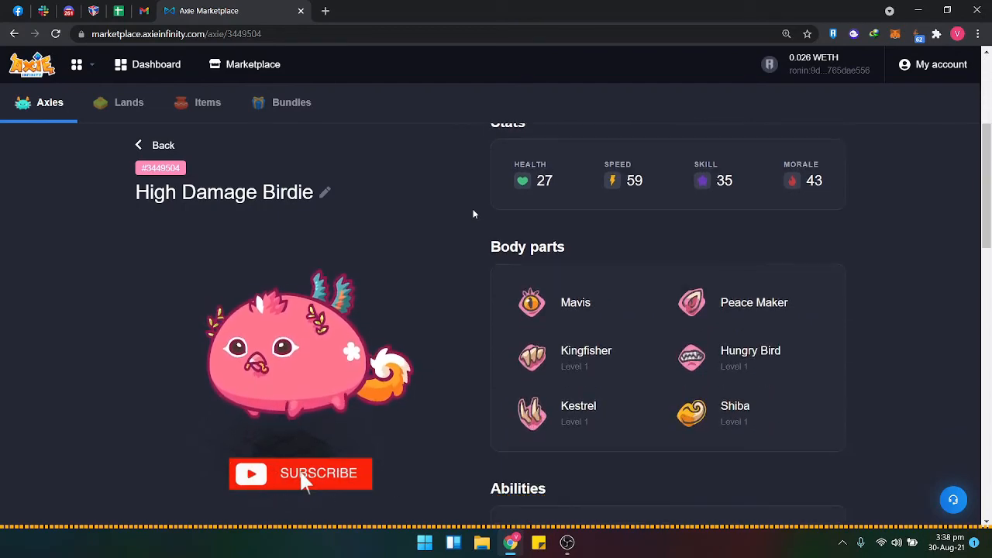